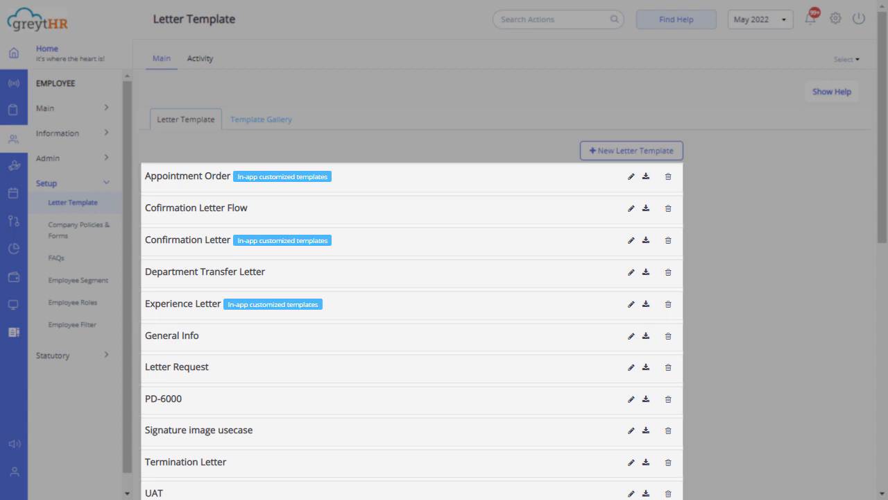
pyautogui.moveTo(631, 239)
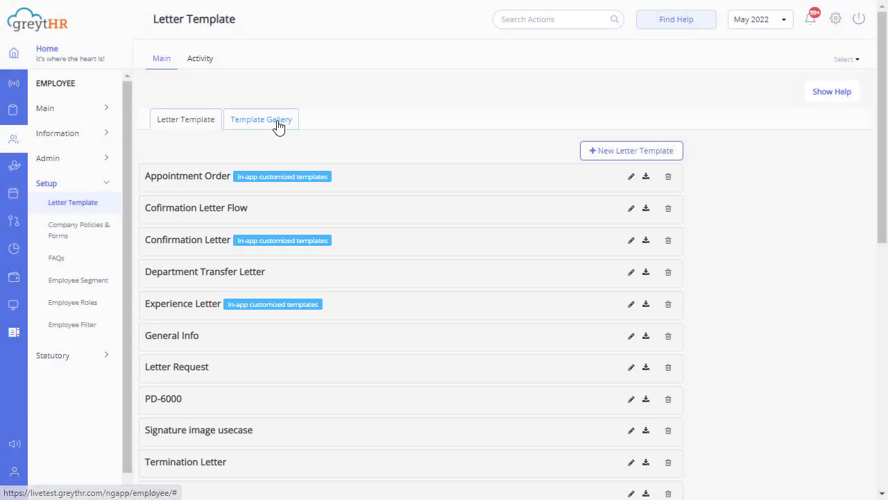
# Step: Preview the ready-made Address Proof Letter sample in the template gallery
pyautogui.click(261, 119)
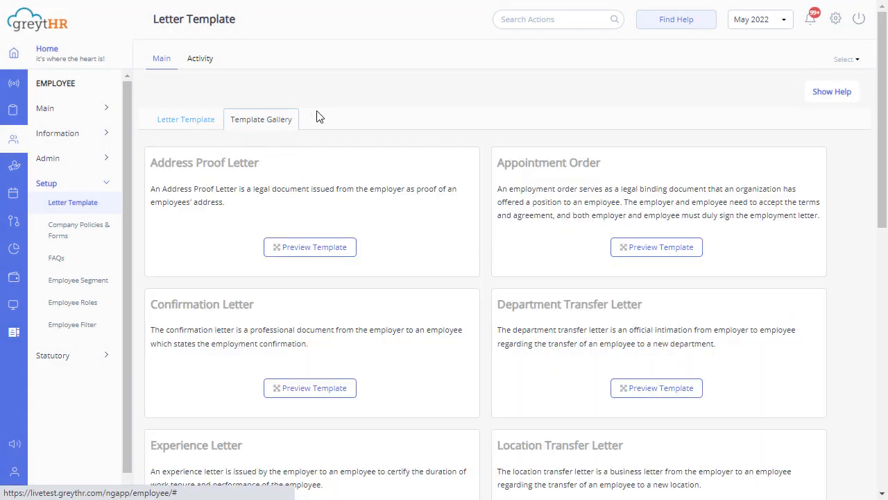
pyautogui.click(310, 247)
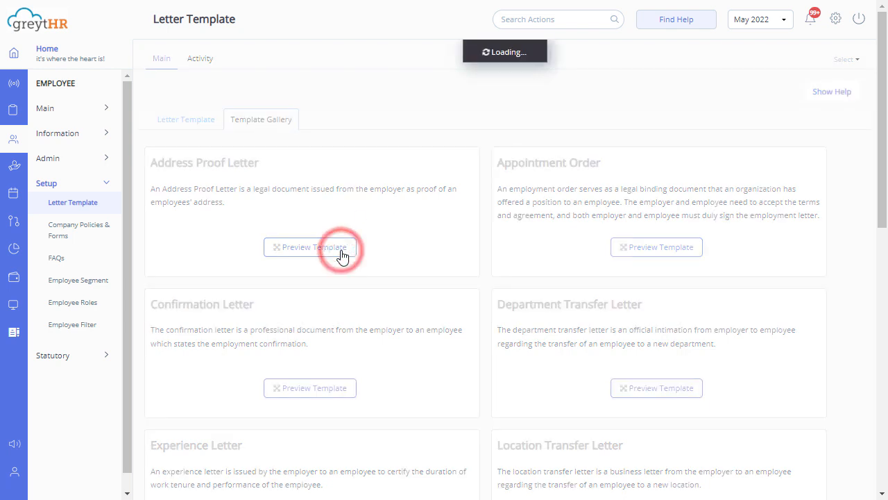
pyautogui.click(309, 247)
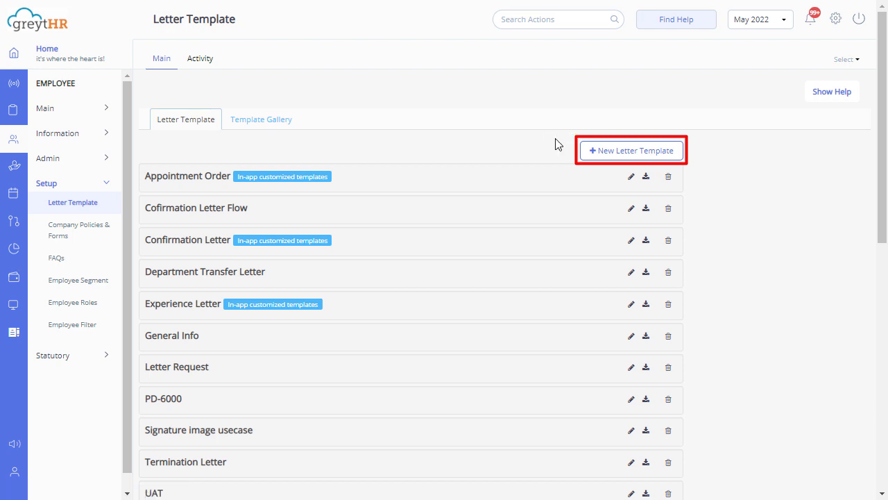
pyautogui.moveTo(622, 152)
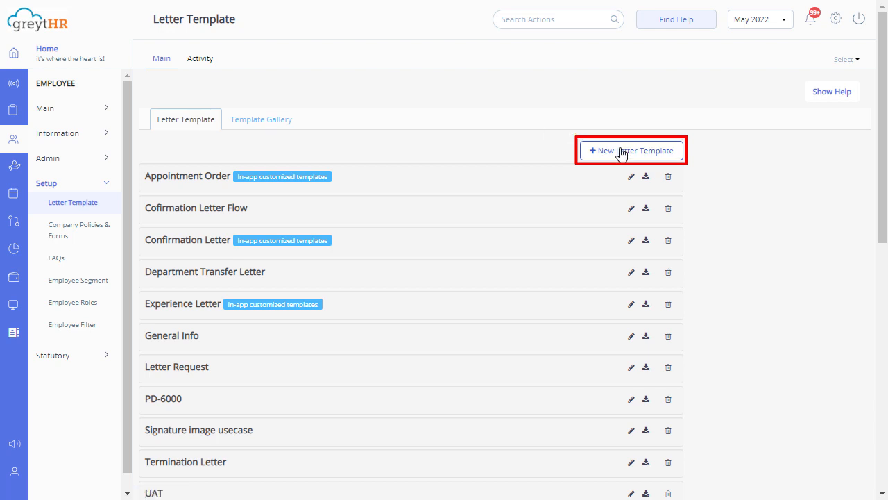
# Step: Create a new template titled 'Address Proof Letter' using the Default Serial Number series
pyautogui.click(630, 151)
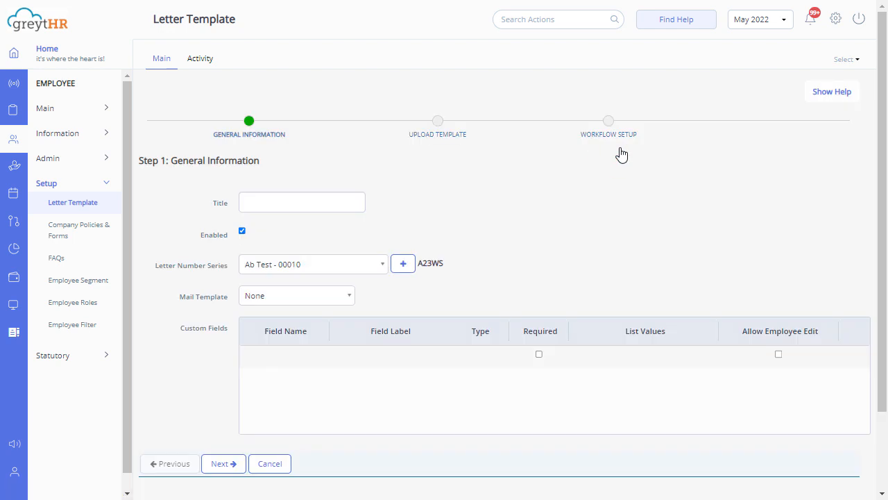
pyautogui.moveTo(303, 190)
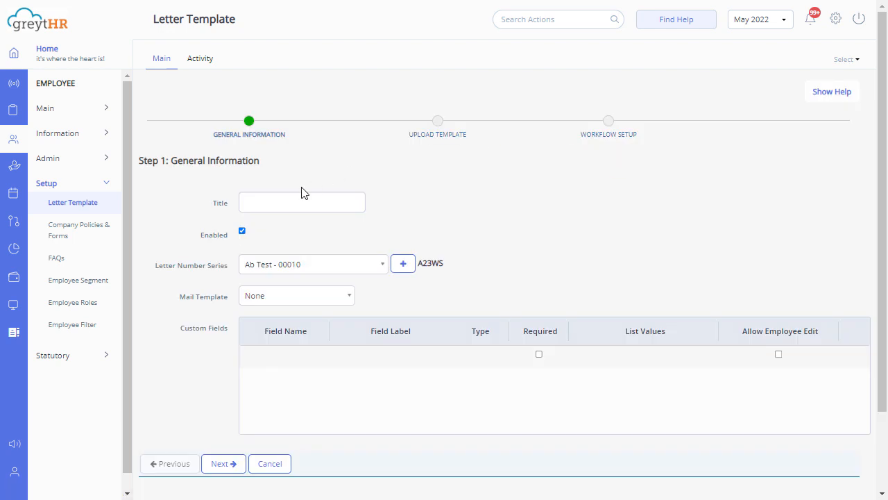
pyautogui.click(302, 202)
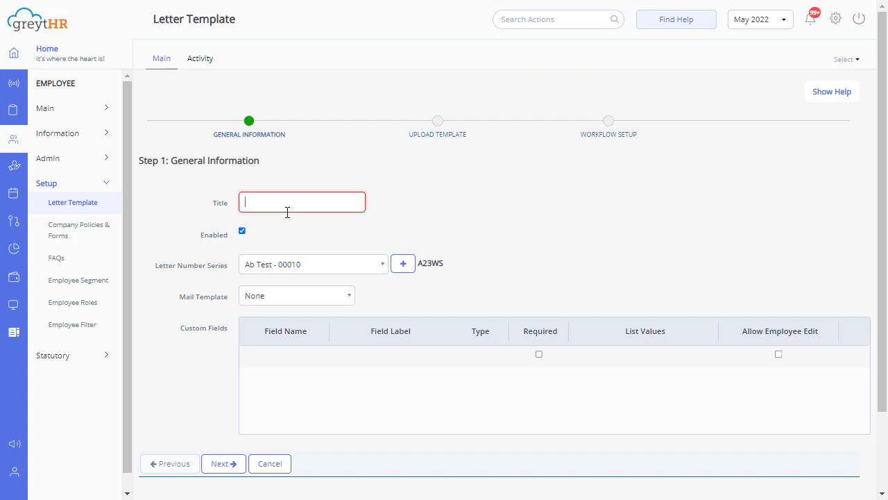
pyautogui.write('Address Proof Letter')
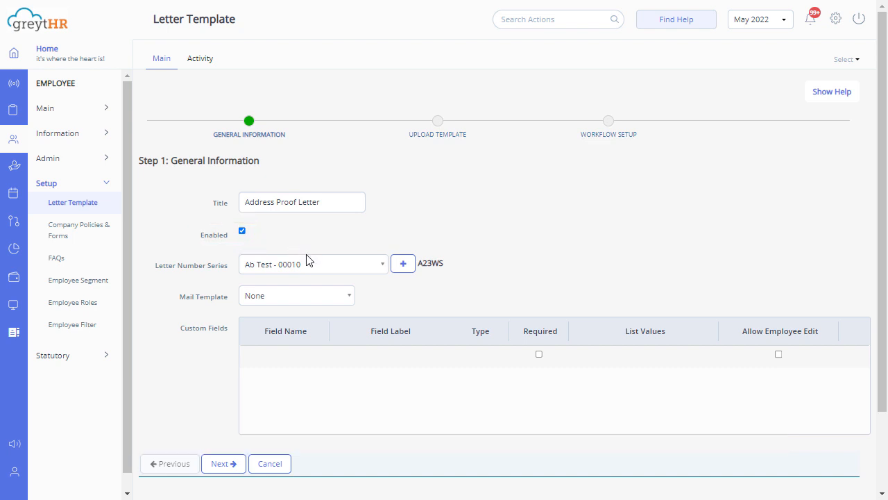
pyautogui.click(312, 264)
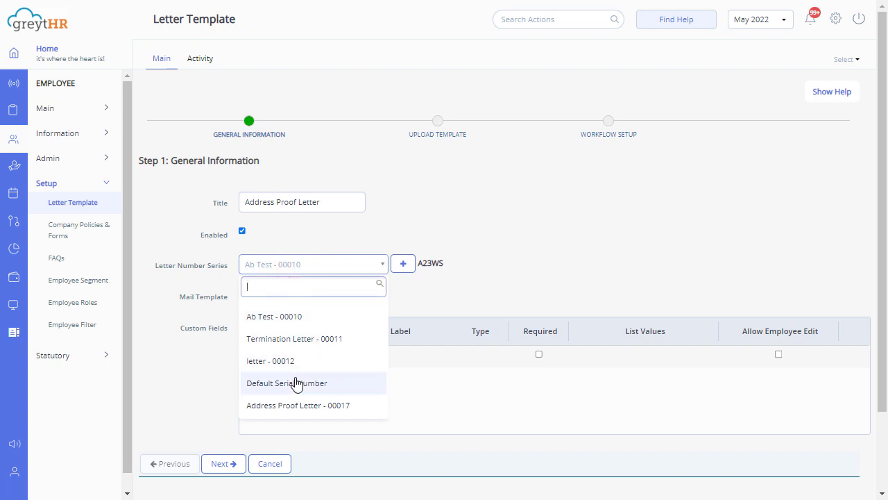
pyautogui.click(294, 383)
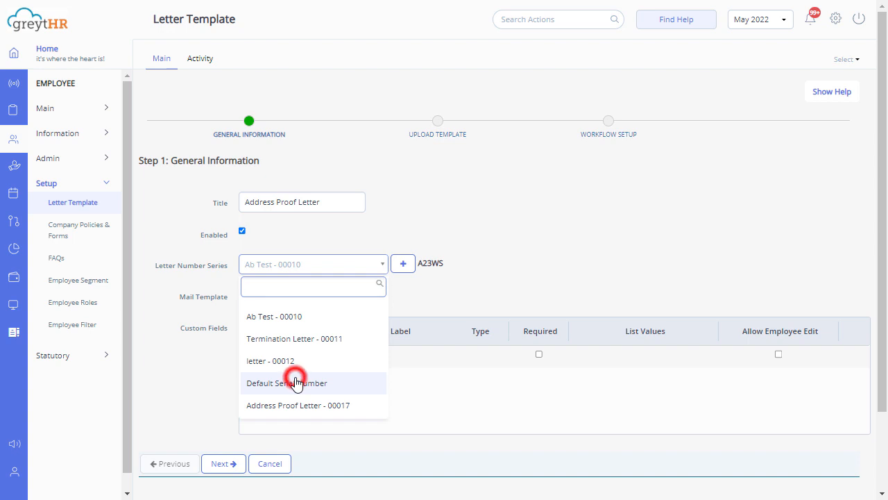
pyautogui.click(286, 383)
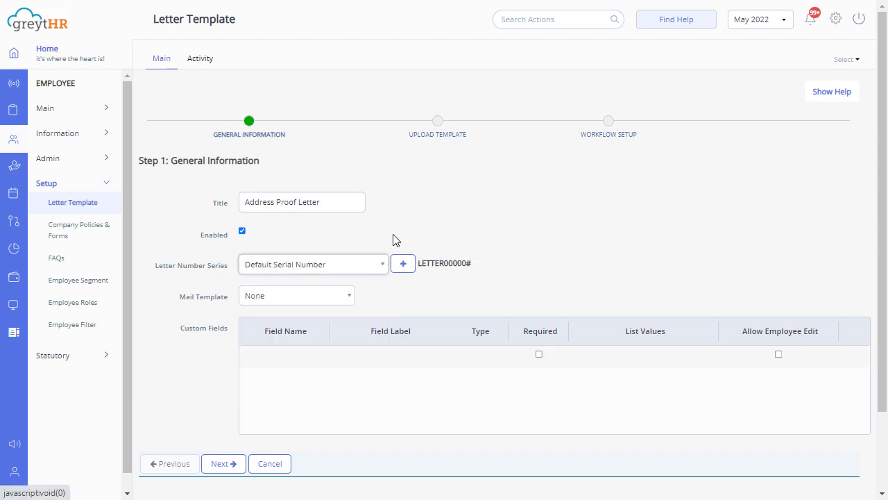
pyautogui.moveTo(402, 263)
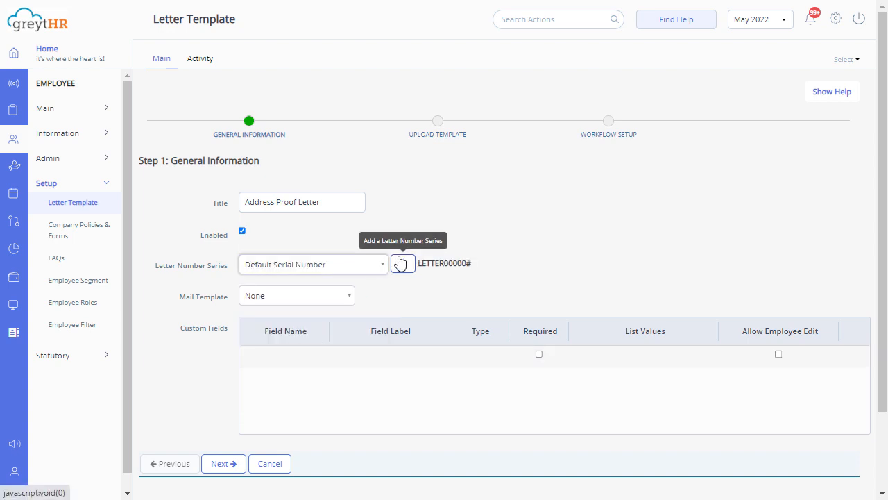
# Step: Add a new letter number series (ADFY2022) with index 00 and assign it
pyautogui.click(404, 263)
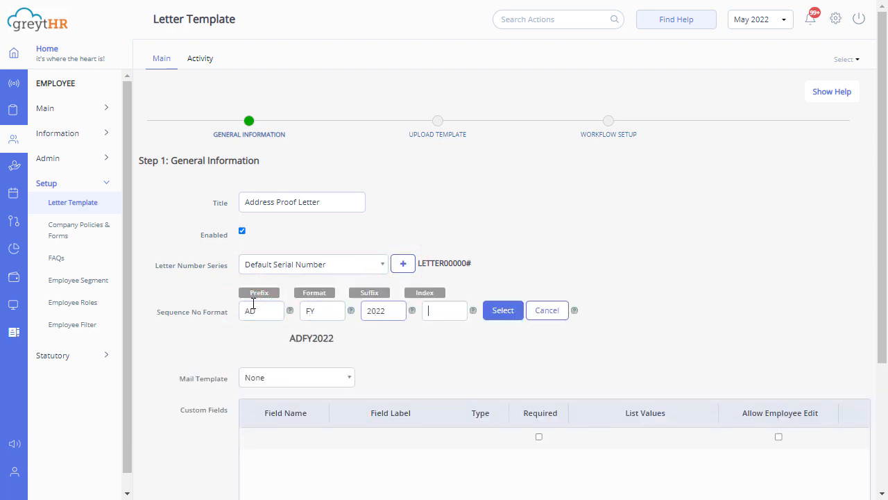
pyautogui.write('00')
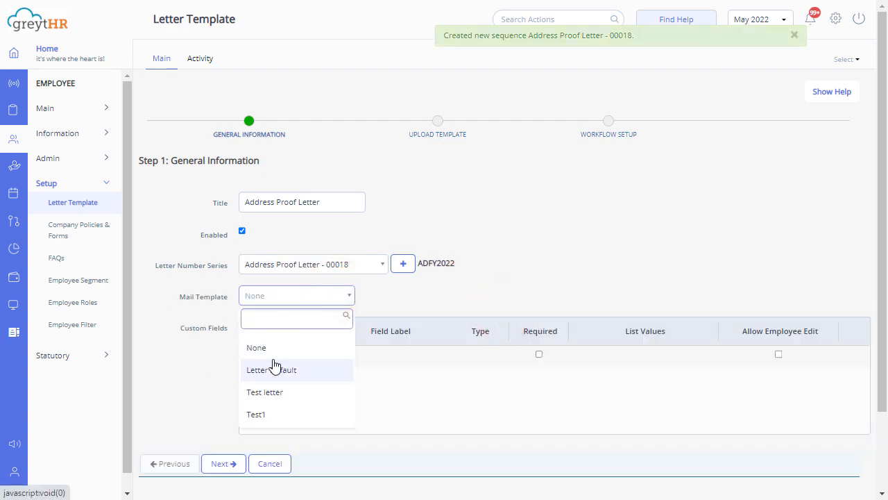
pyautogui.moveTo(277, 372)
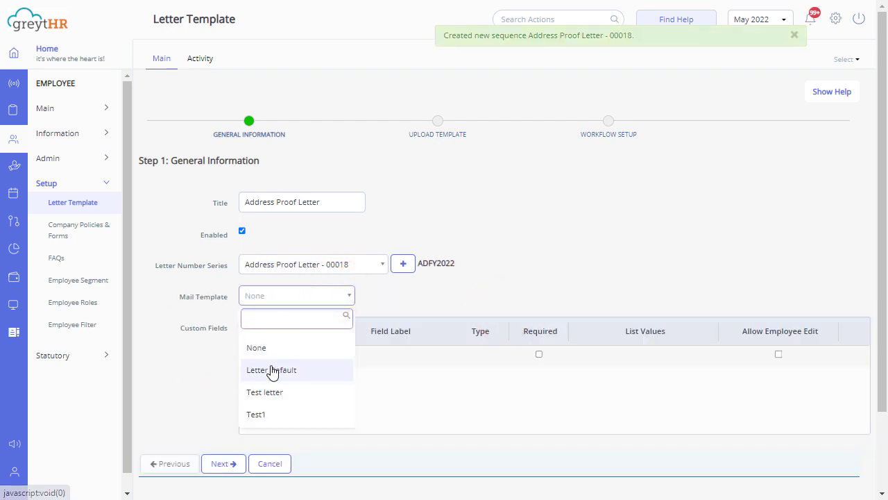
# Step: Add custom field 'Remarks' of type Text and mark it required
pyautogui.click(270, 370)
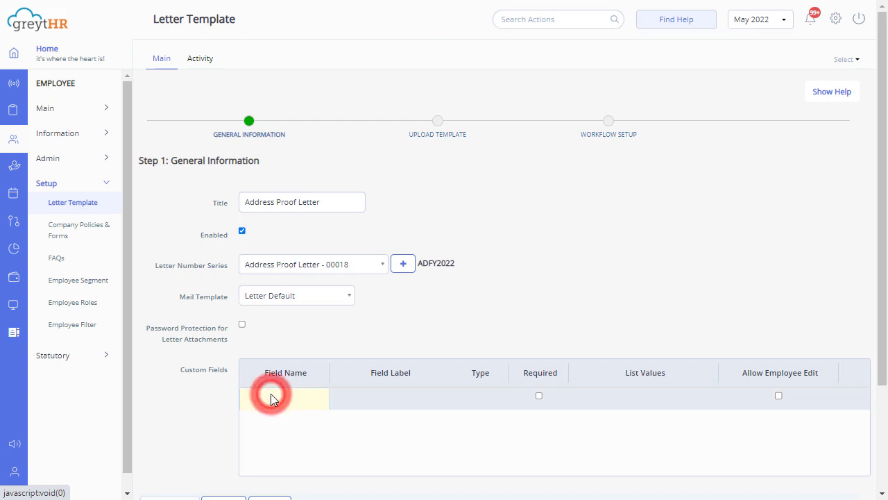
pyautogui.click(284, 400)
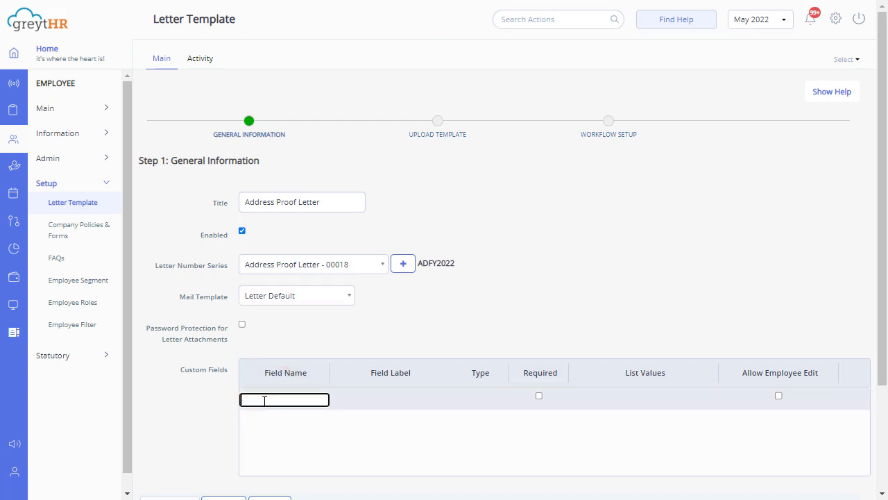
pyautogui.write('Remarks')
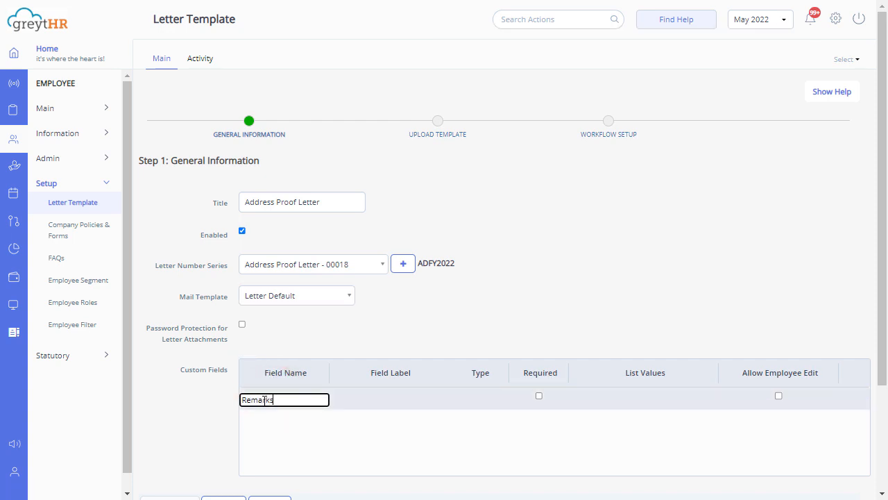
pyautogui.write('Remarks')
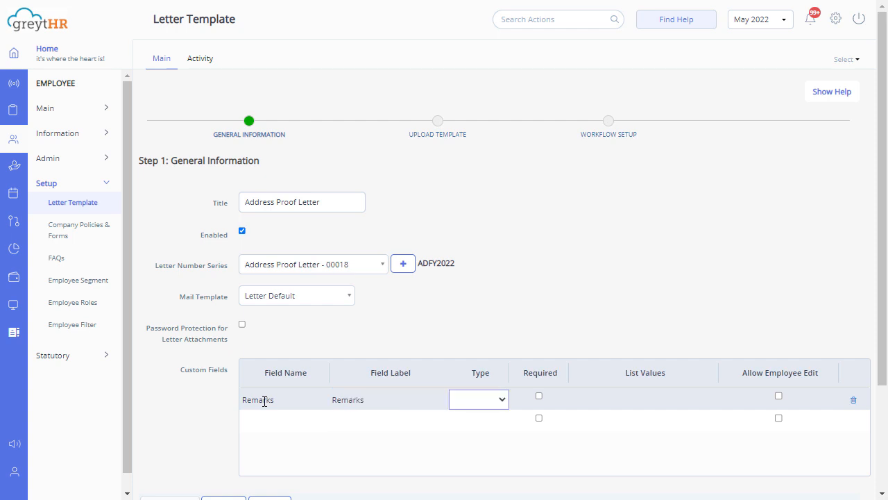
pyautogui.click(478, 399)
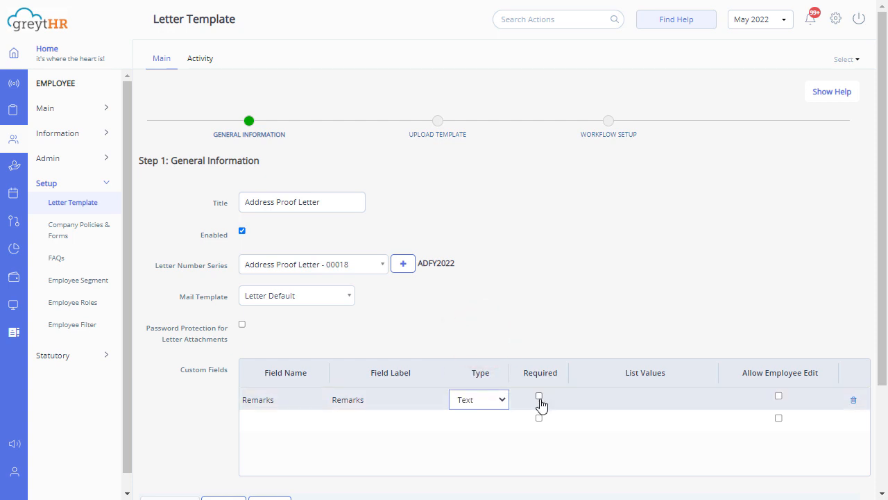
pyautogui.click(538, 397)
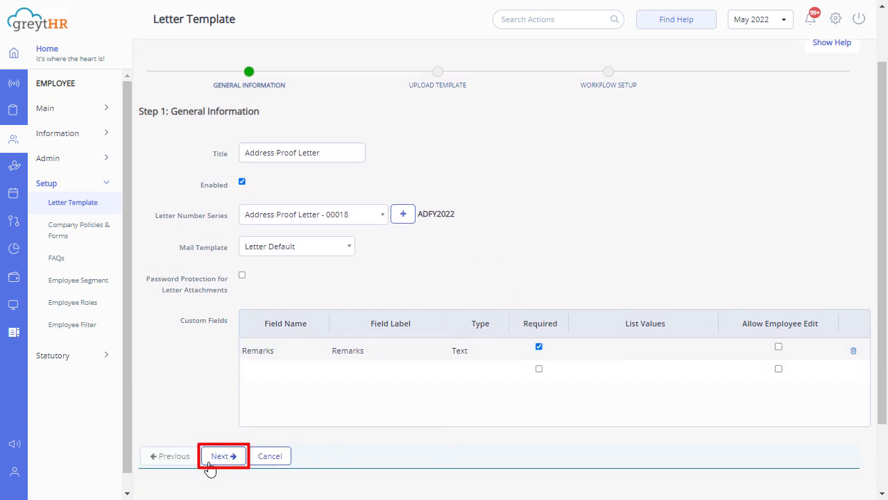
# Step: Move to the upload step and view the sample letter's field definitions
pyautogui.click(222, 456)
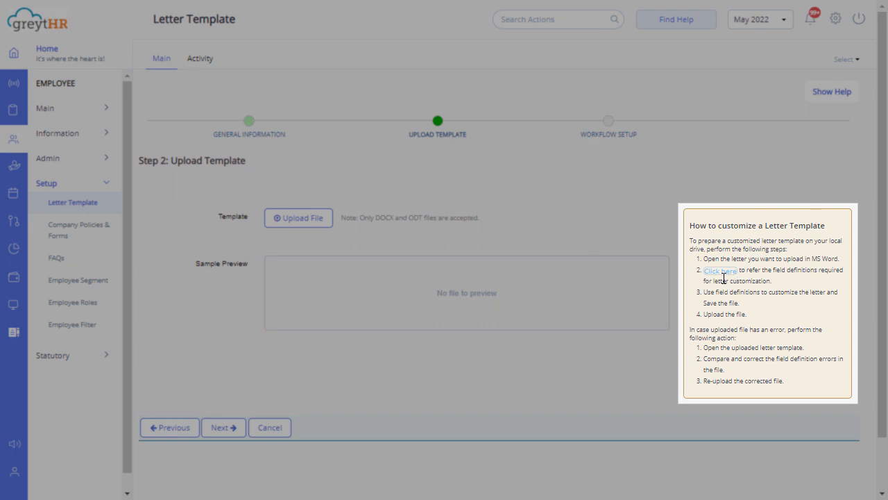
pyautogui.click(720, 270)
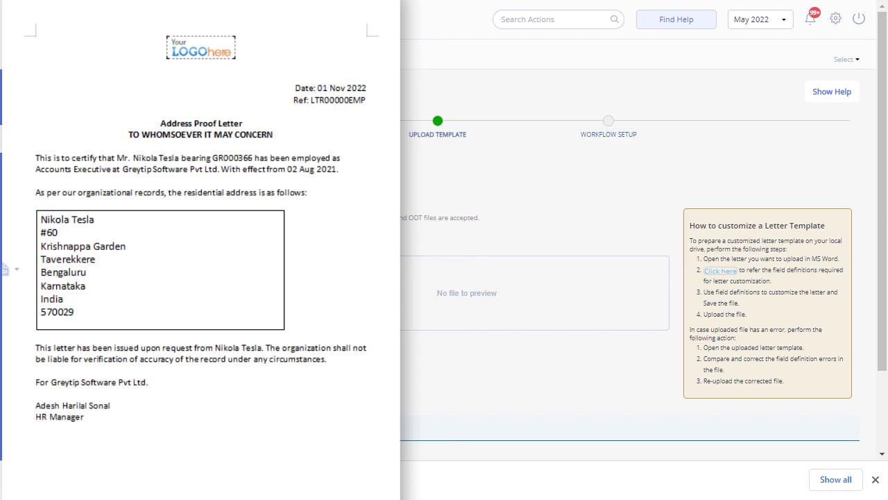
pyautogui.click(721, 270)
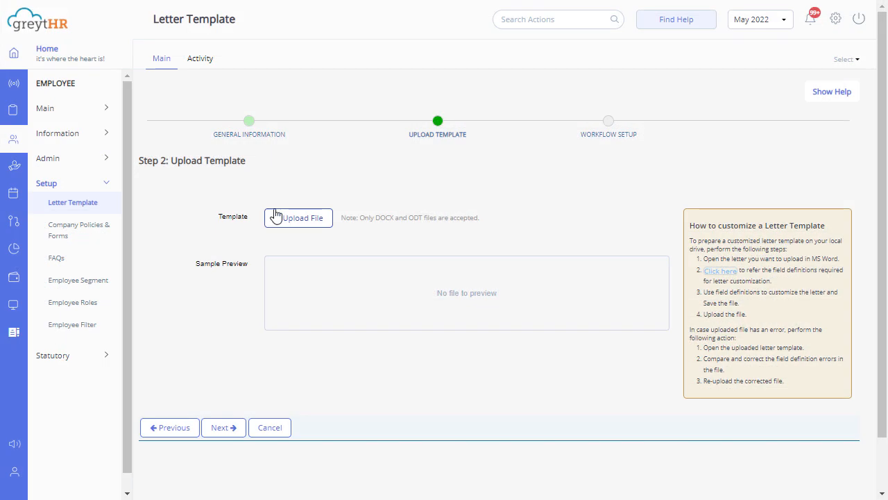
# Step: Upload 'Address Proof Letter - with fields.docx' as the template file
pyautogui.click(298, 218)
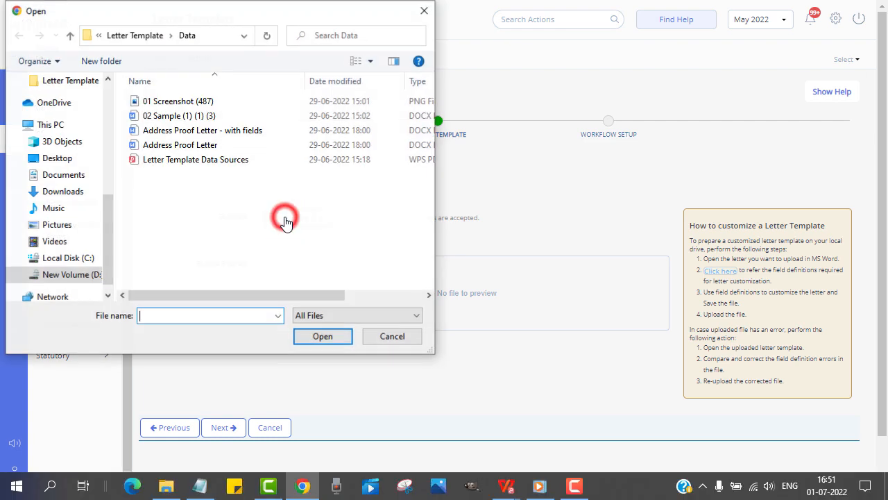
pyautogui.click(203, 129)
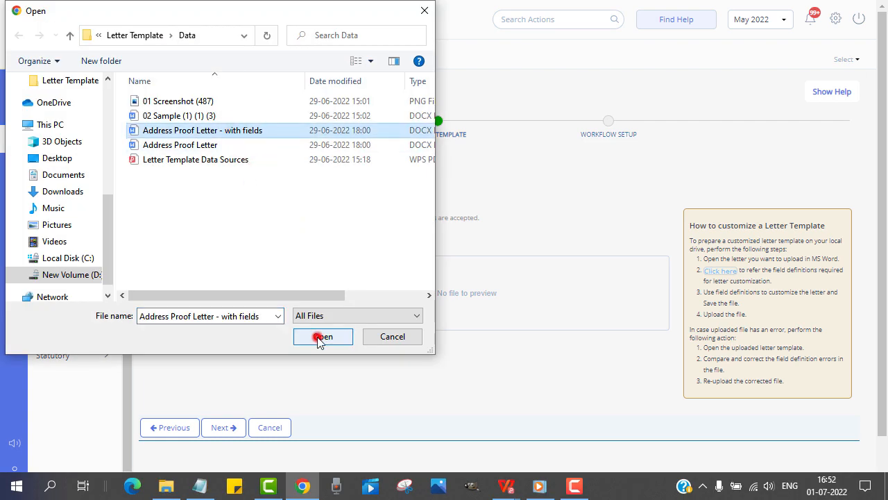
pyautogui.click(323, 336)
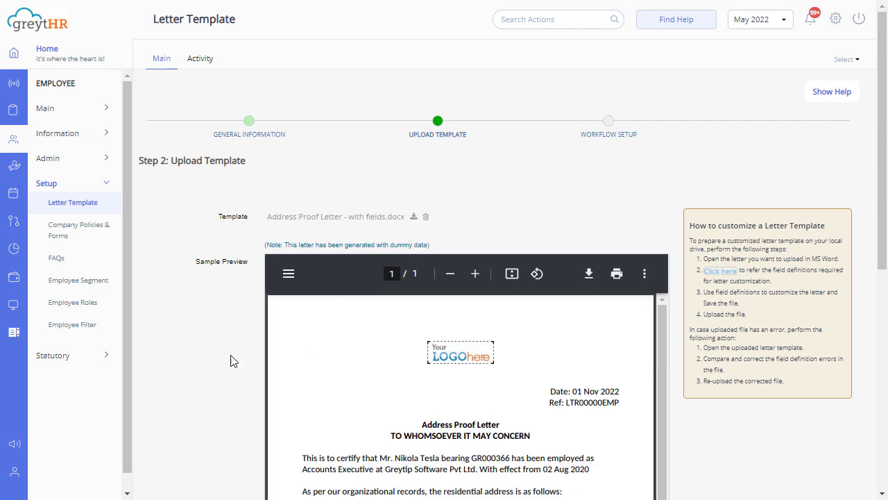
pyautogui.scroll(-3)
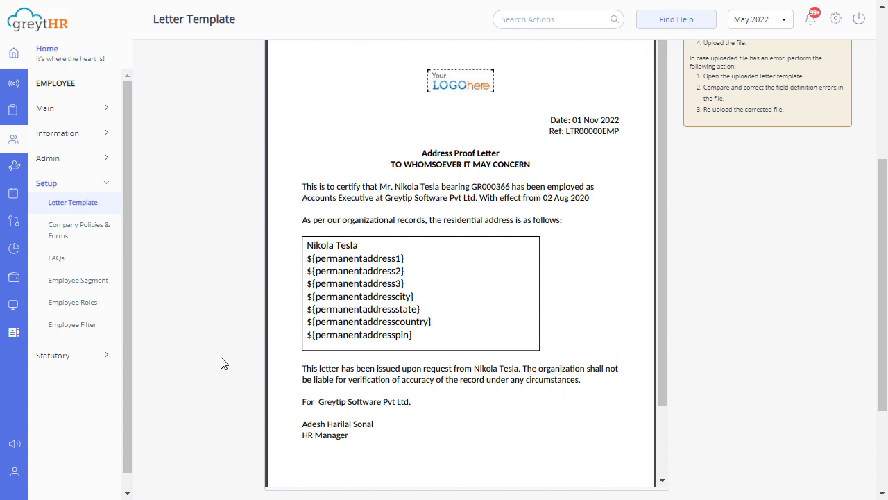
pyautogui.scroll(-3)
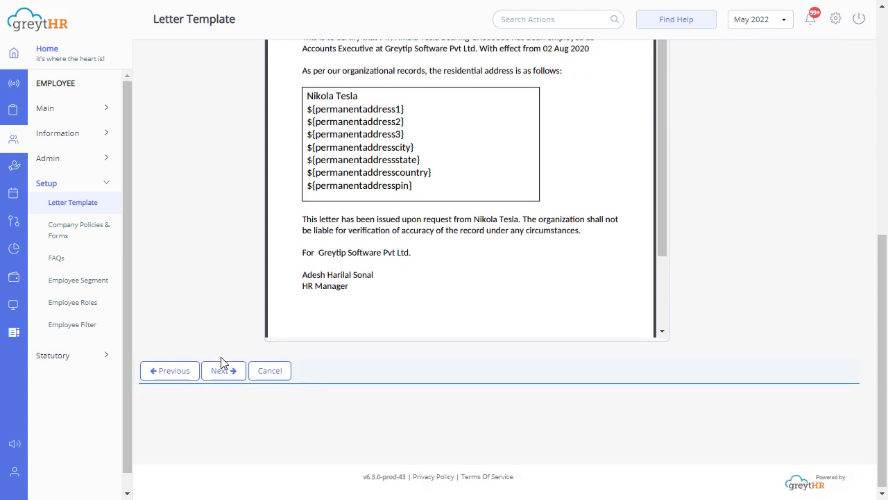
pyautogui.click(223, 368)
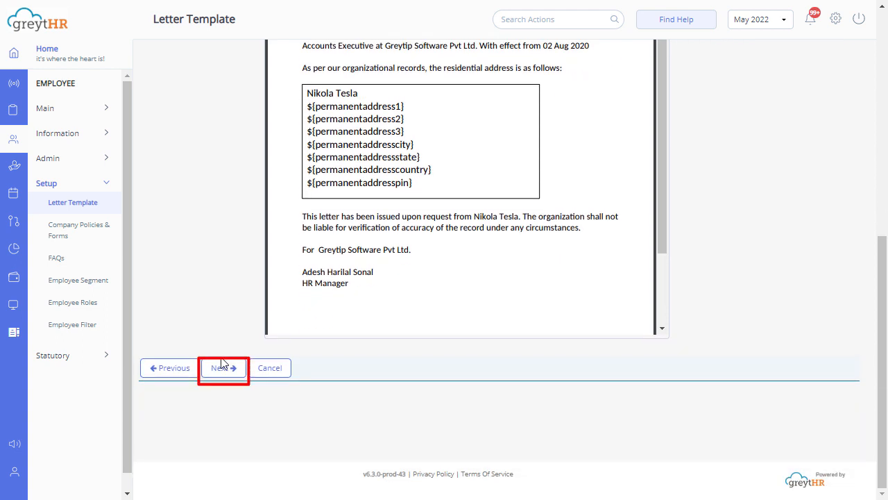
# Step: Leave employee requests set to No in Workflow Setup and finish the template
pyautogui.click(222, 368)
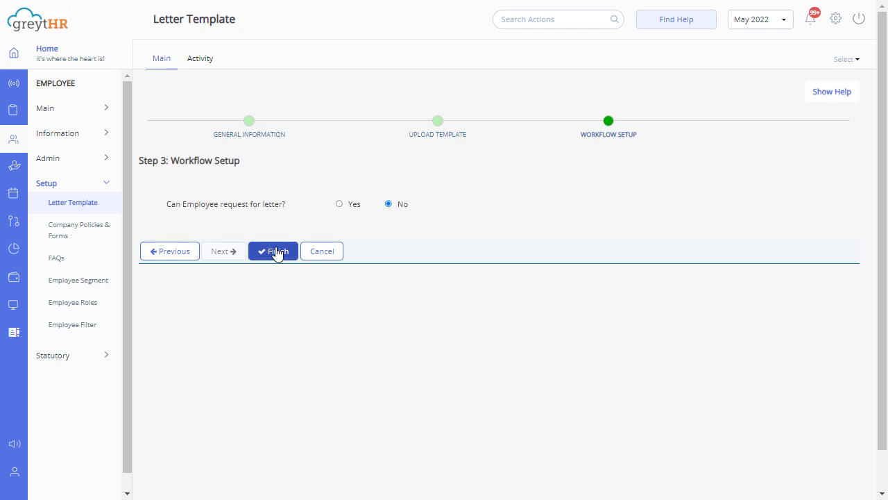
pyautogui.click(273, 252)
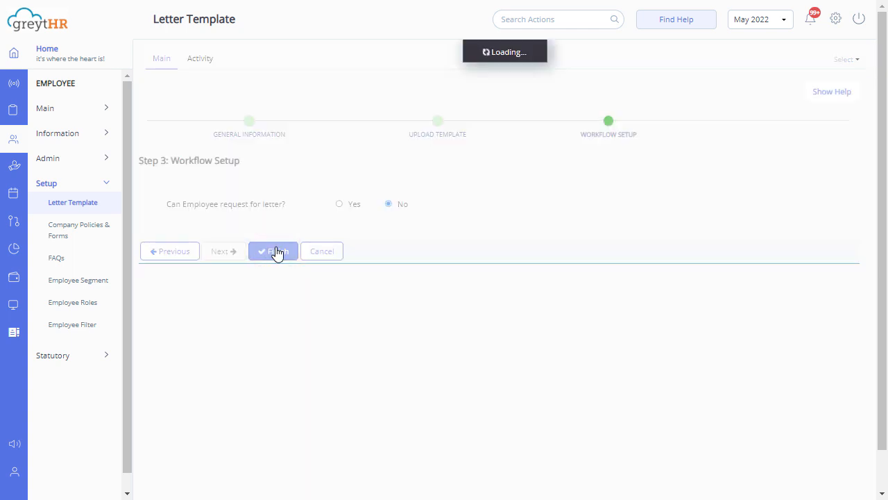
pyautogui.click(272, 251)
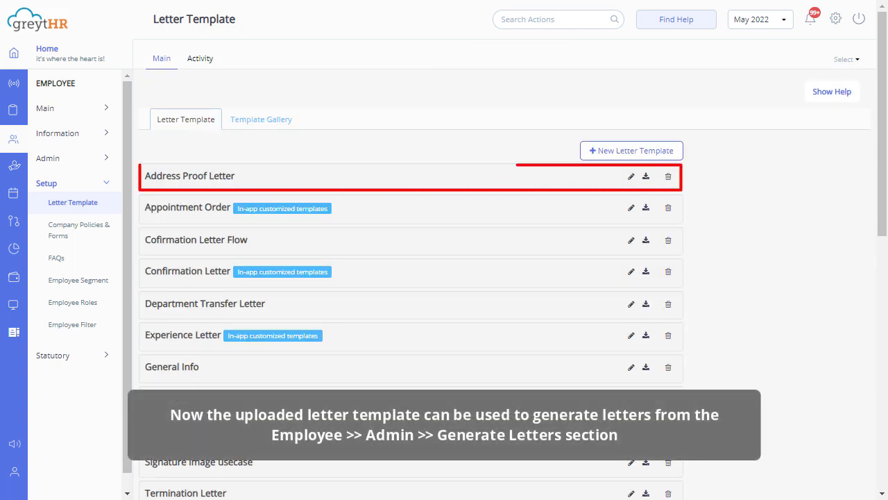